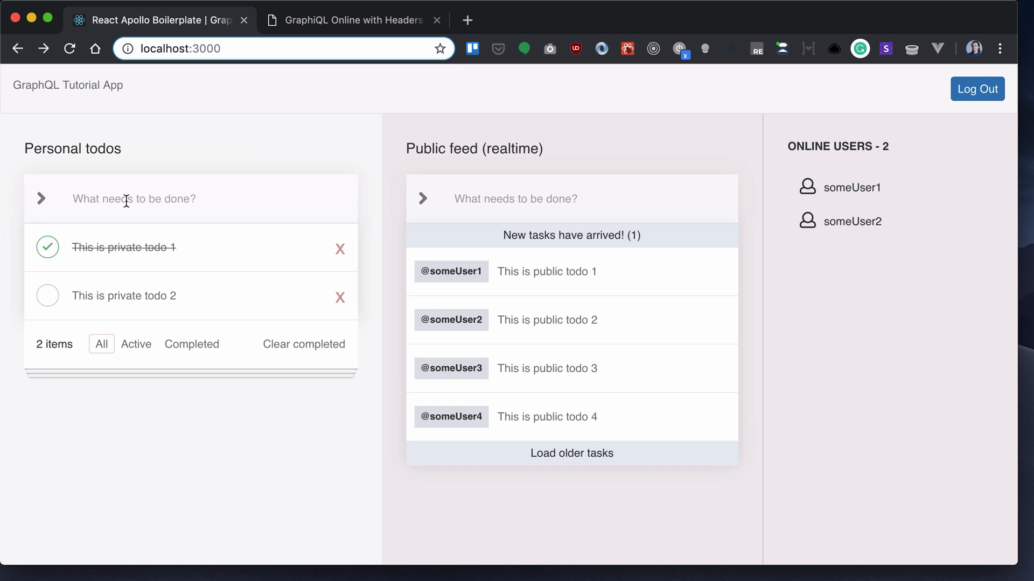
mouse_move(189, 211)
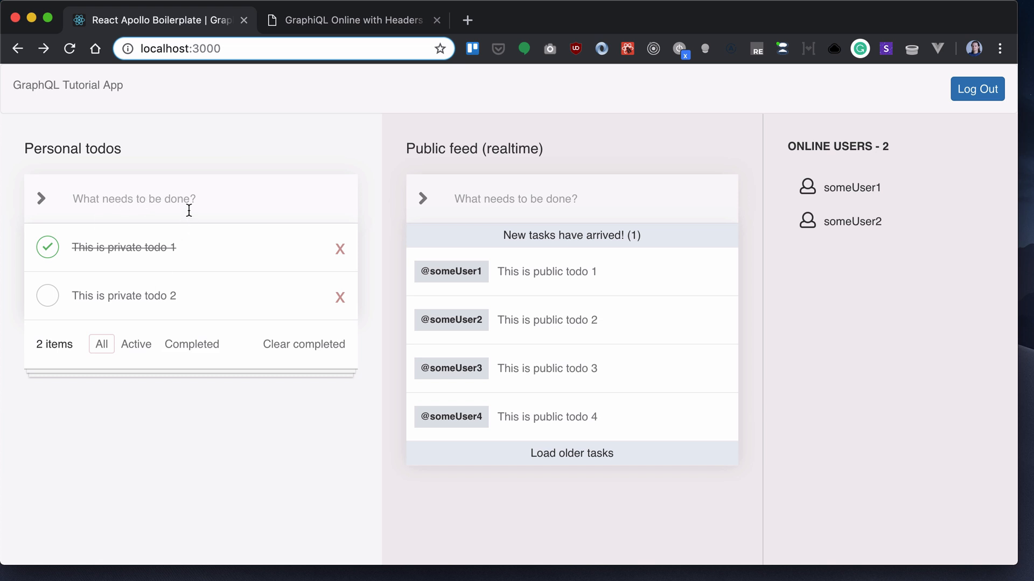
mouse_move(218, 194)
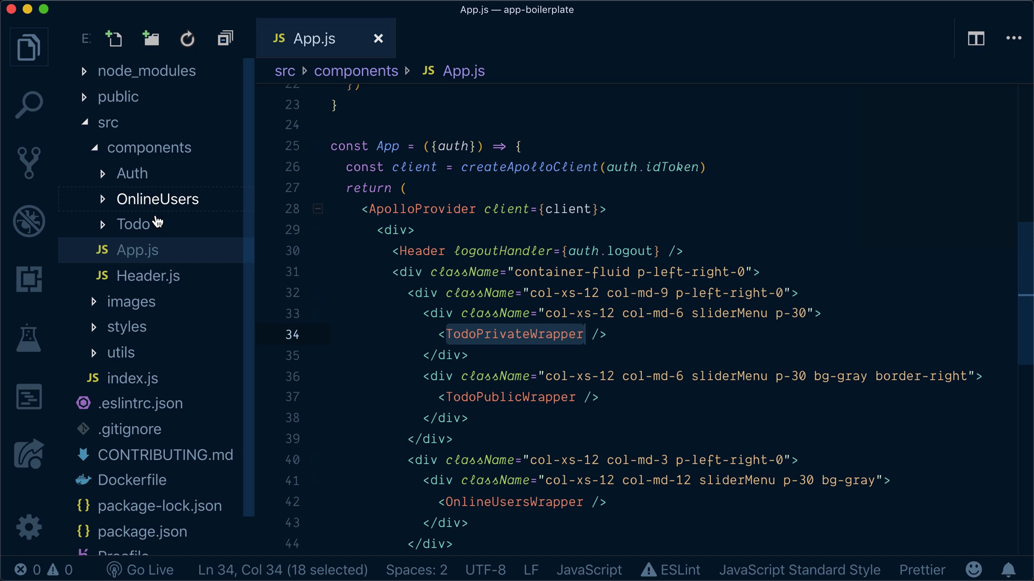
Browse the Todo components folder, view TodoPublicList.js, then switch to TodoPrivateWrapper.js
click(134, 224)
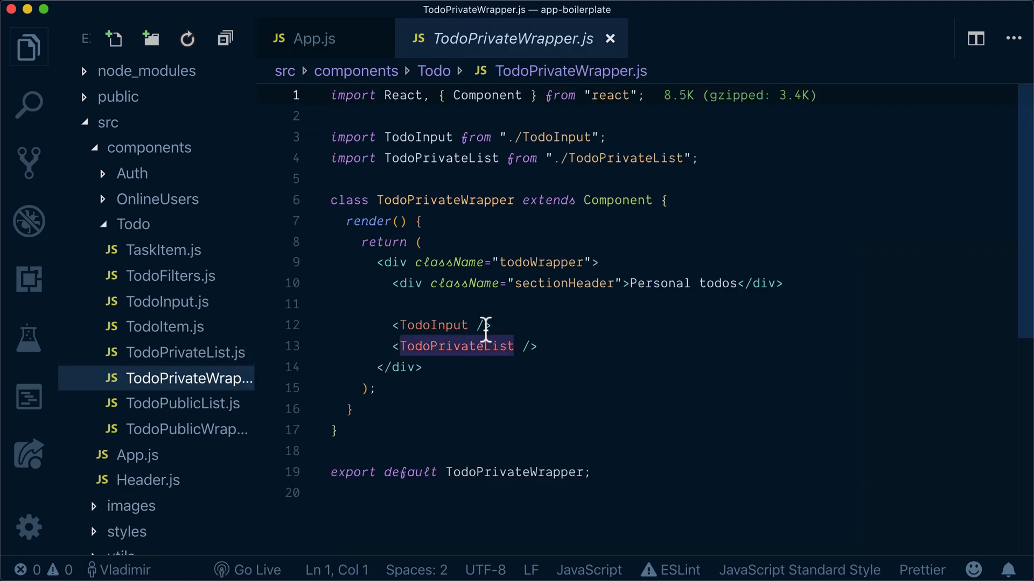
click(182, 402)
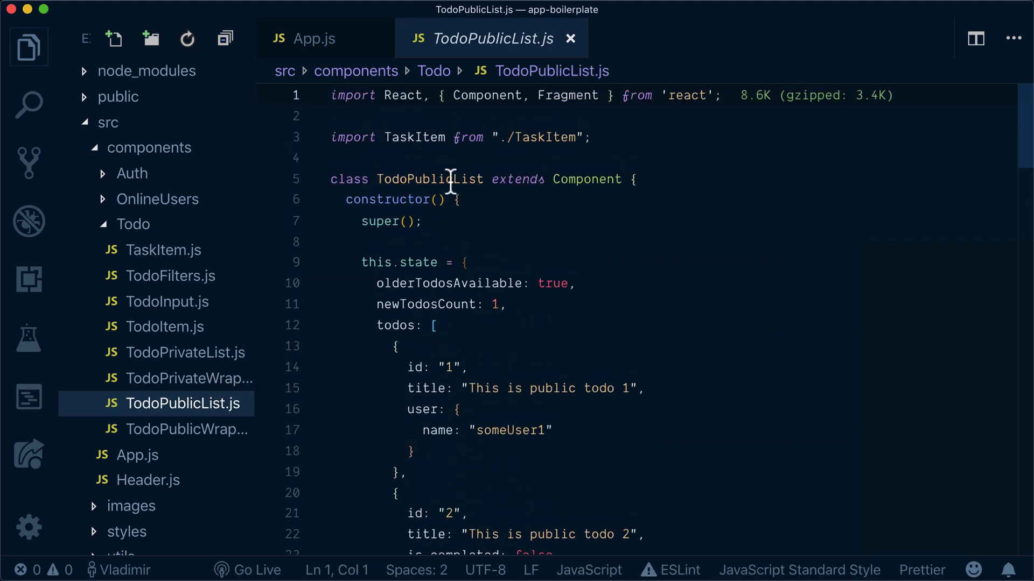
scroll(down, 3)
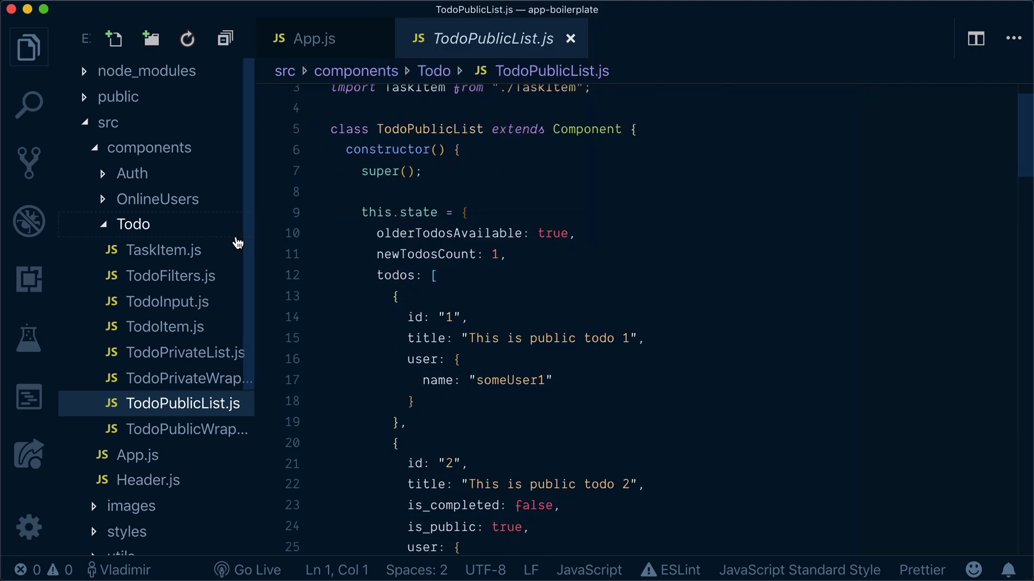
click(189, 379)
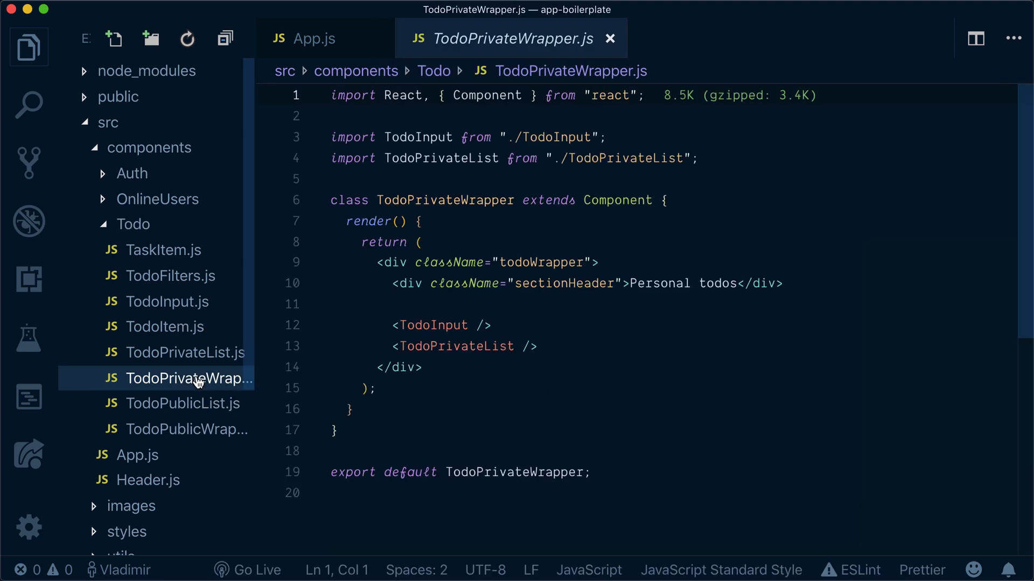
click(185, 352)
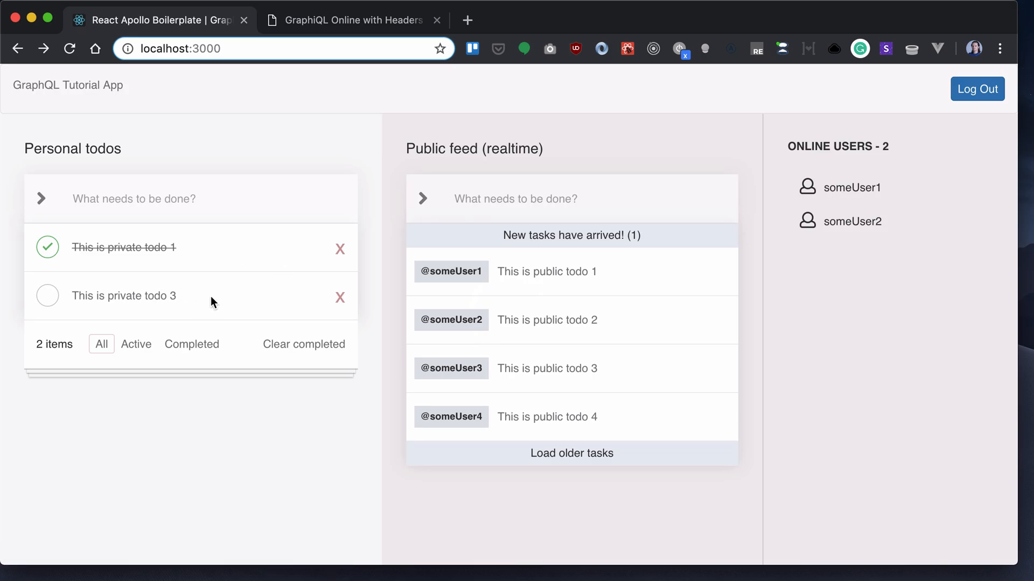
mouse_move(198, 238)
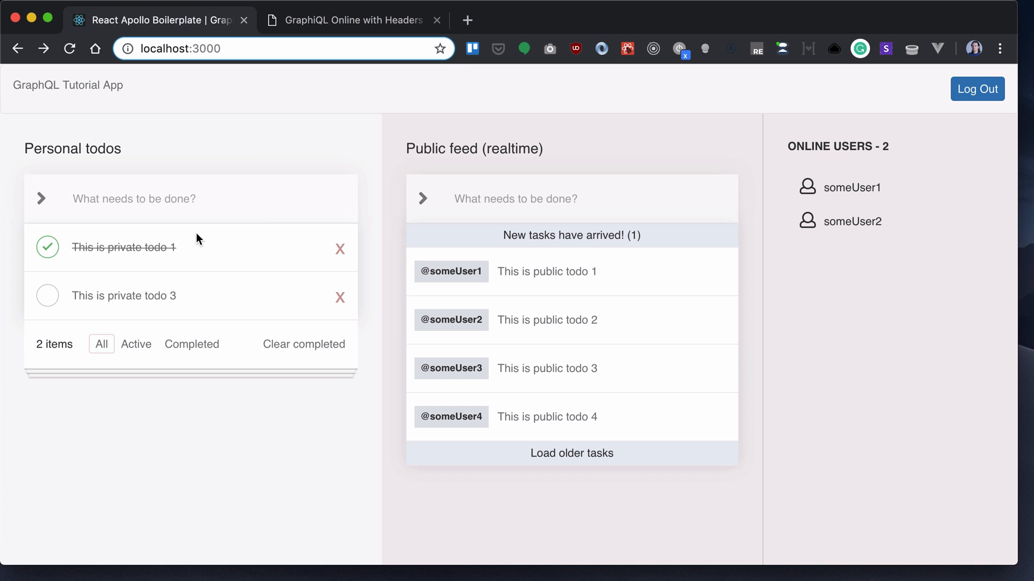
mouse_move(238, 182)
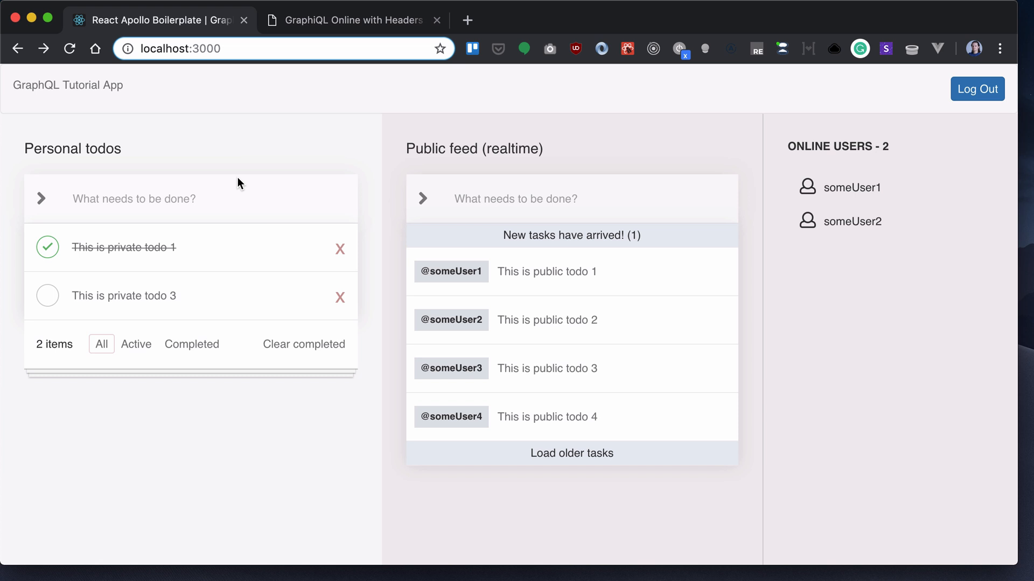
mouse_move(311, 209)
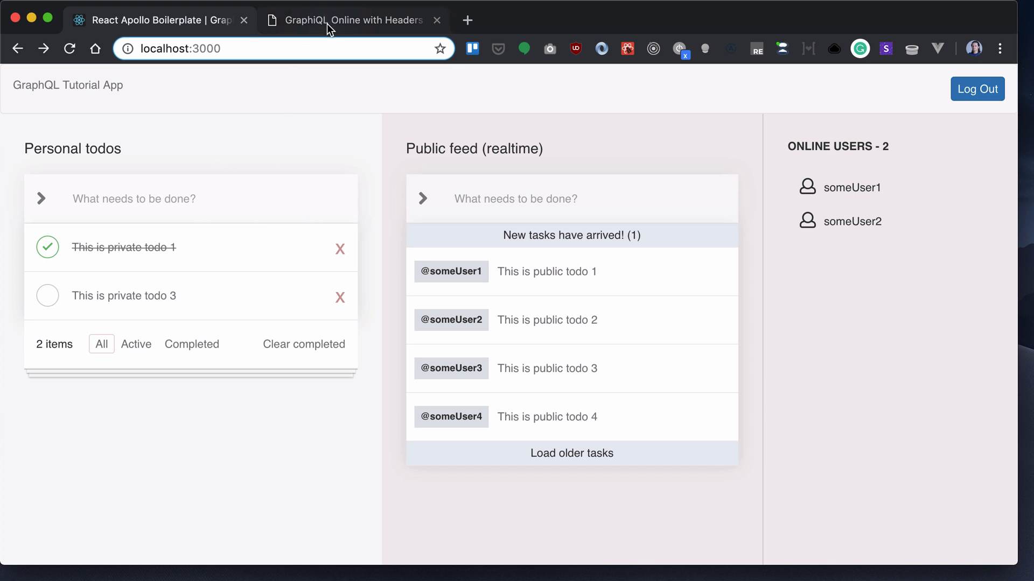
Write and run getMyTodos { todos { id title created_at is_completed } } in the GraphiQL editor
click(353, 21)
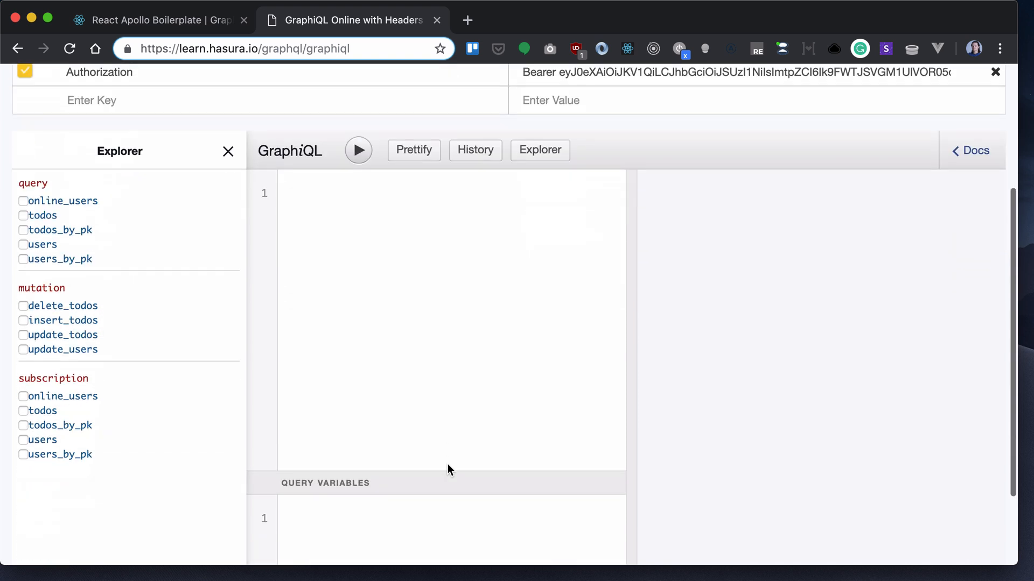
click(24, 215)
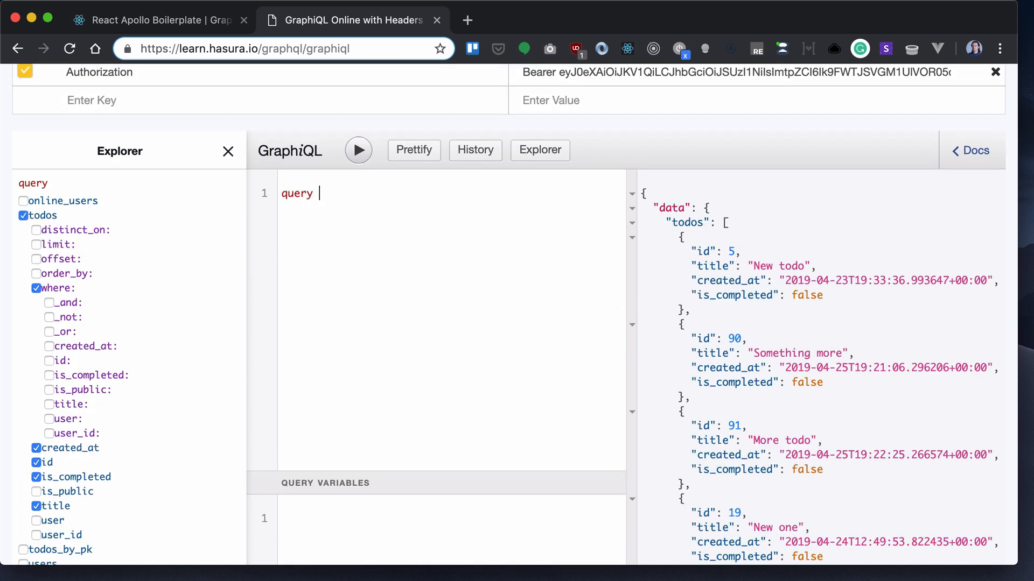
text(getMyR)
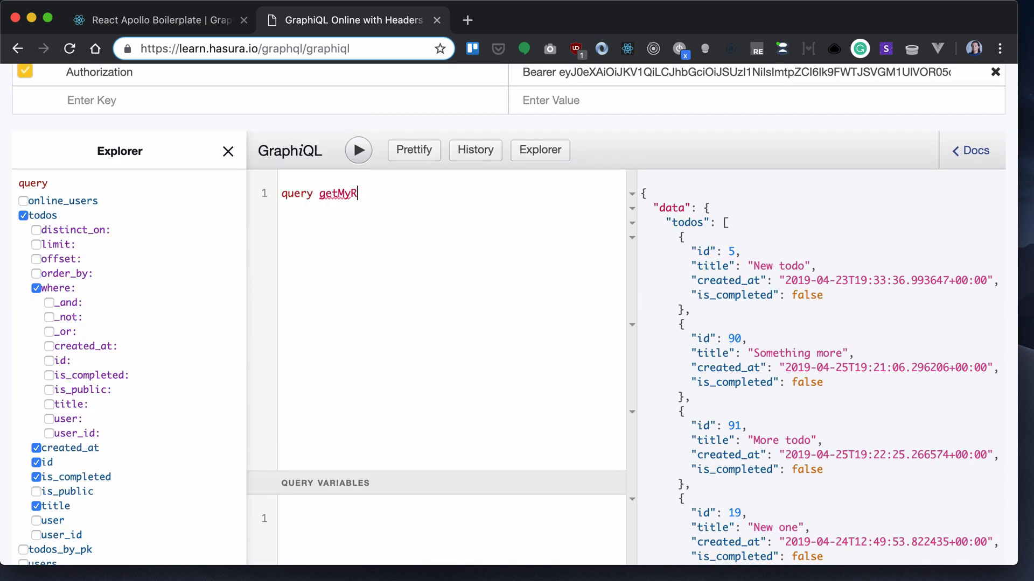
text(odos {)
text(i)
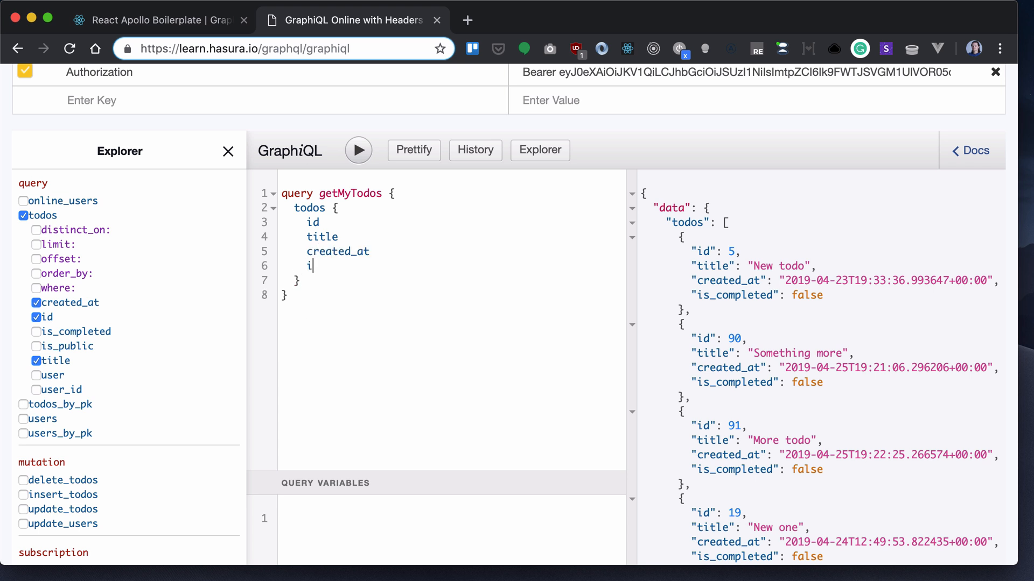
text(s_completed)
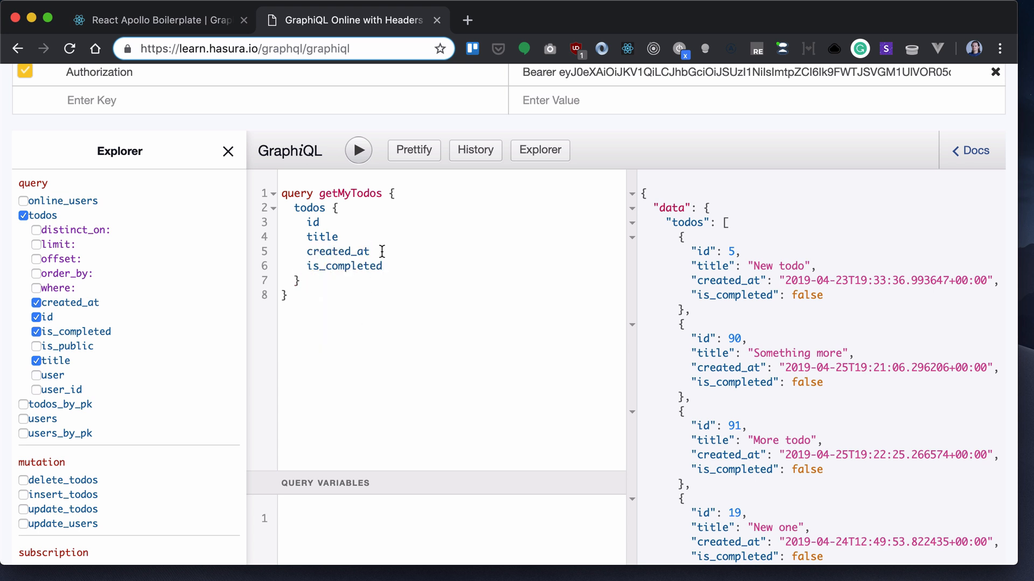
click(357, 150)
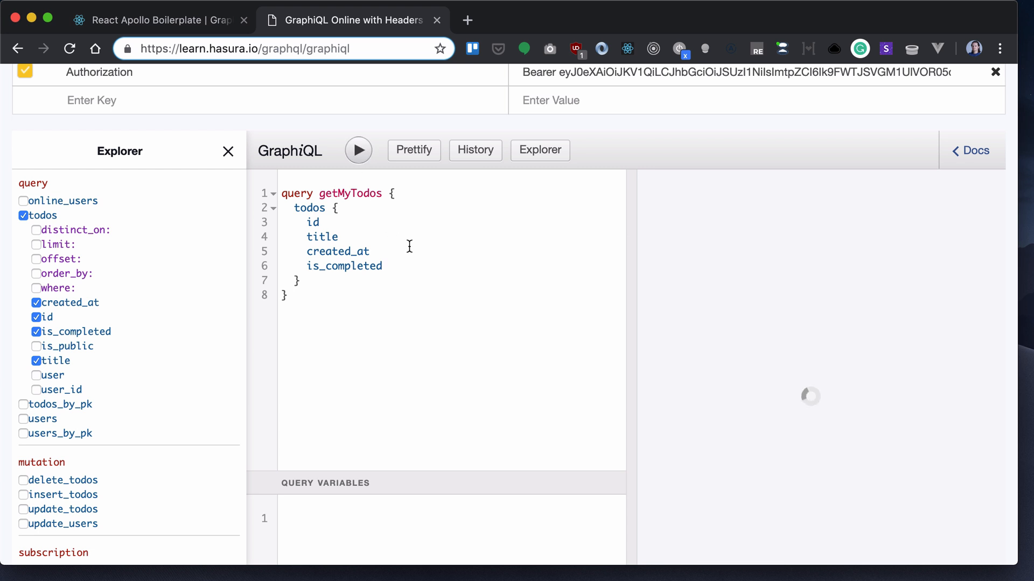
Add a where argument is_public: {_eq: false} after todos and rerun to get only private todos
click(357, 149)
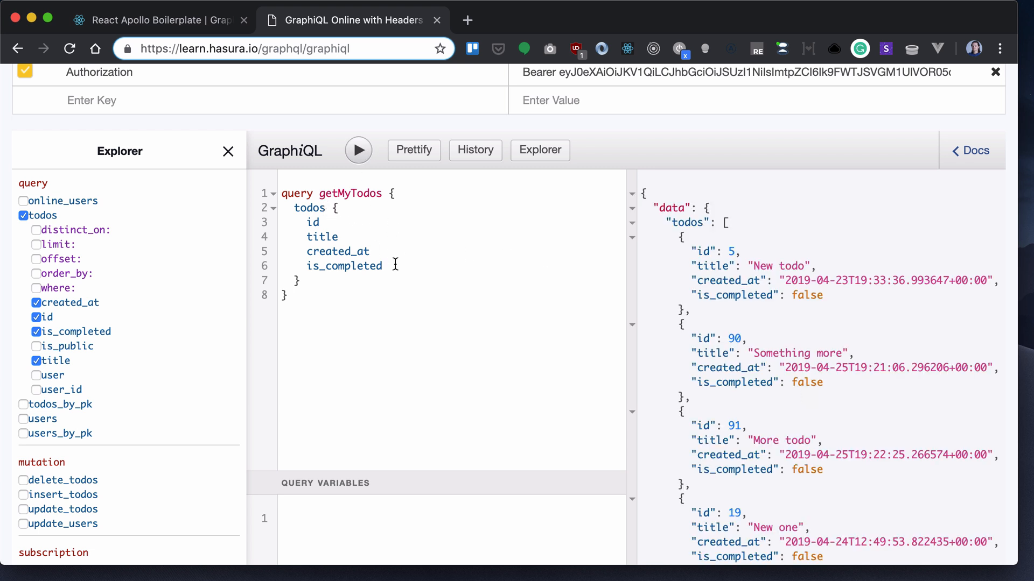
text(())
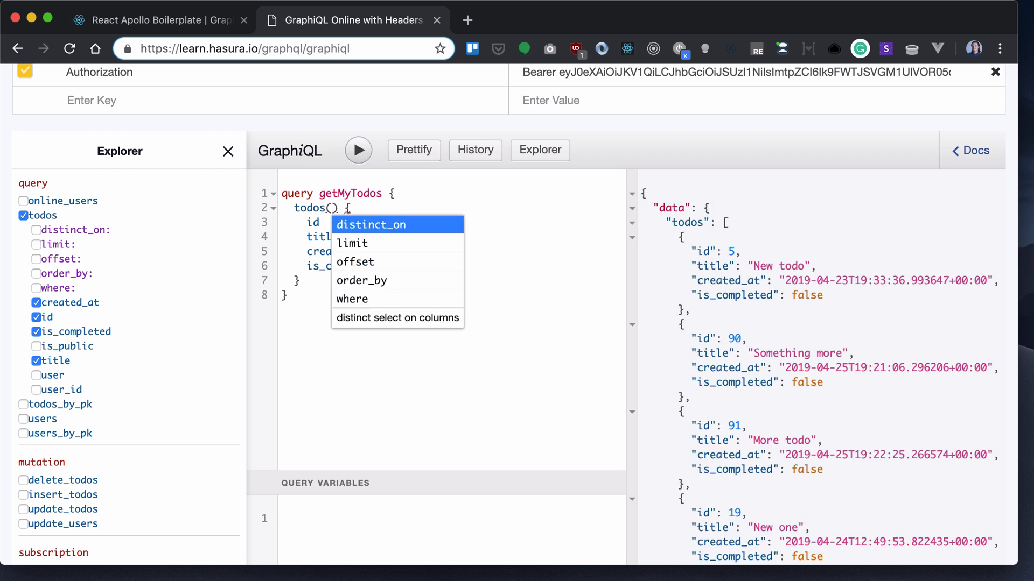
text(where: { is)
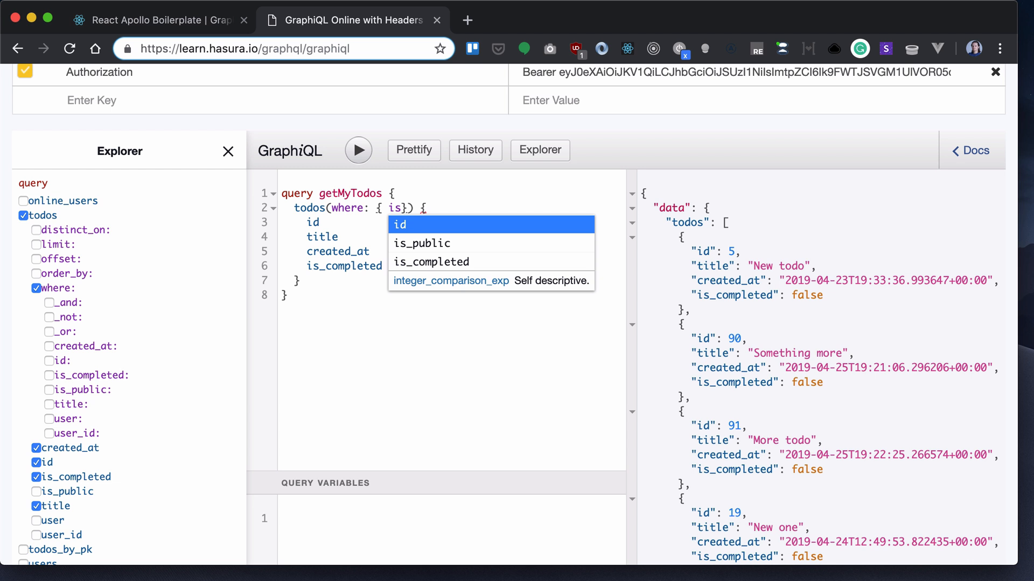
click(421, 243)
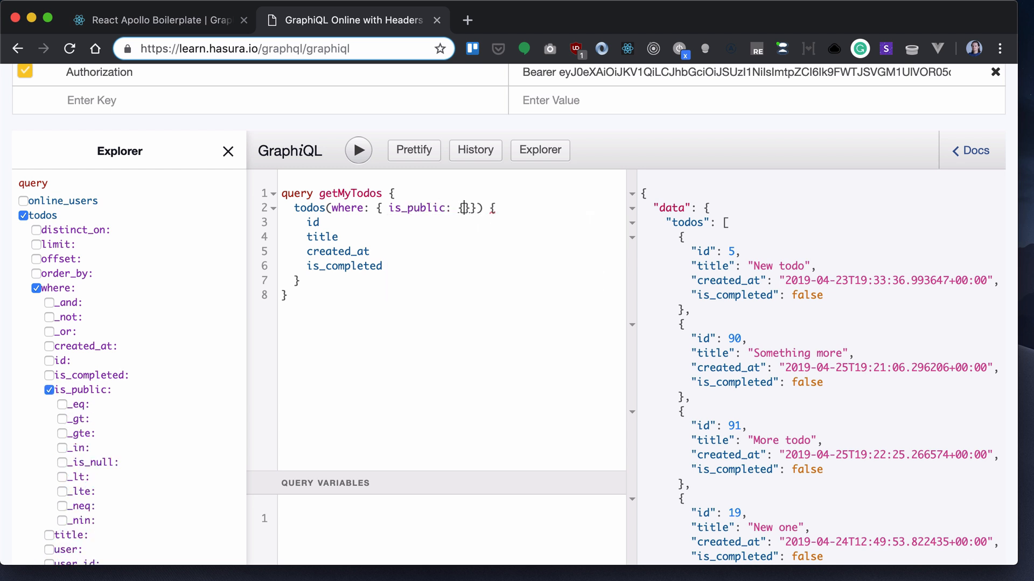
text(_eq:f)
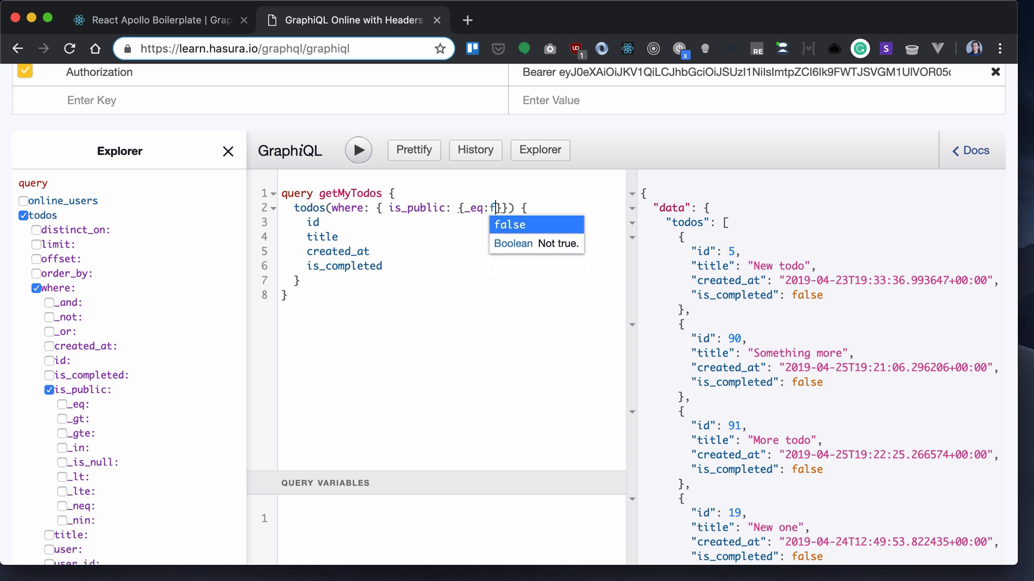
click(509, 224)
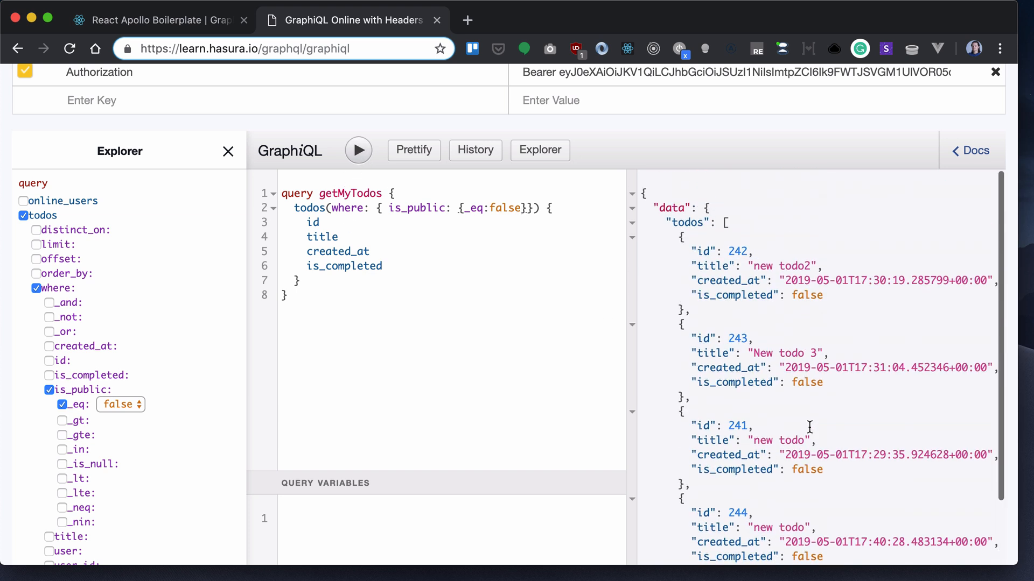
mouse_move(584, 215)
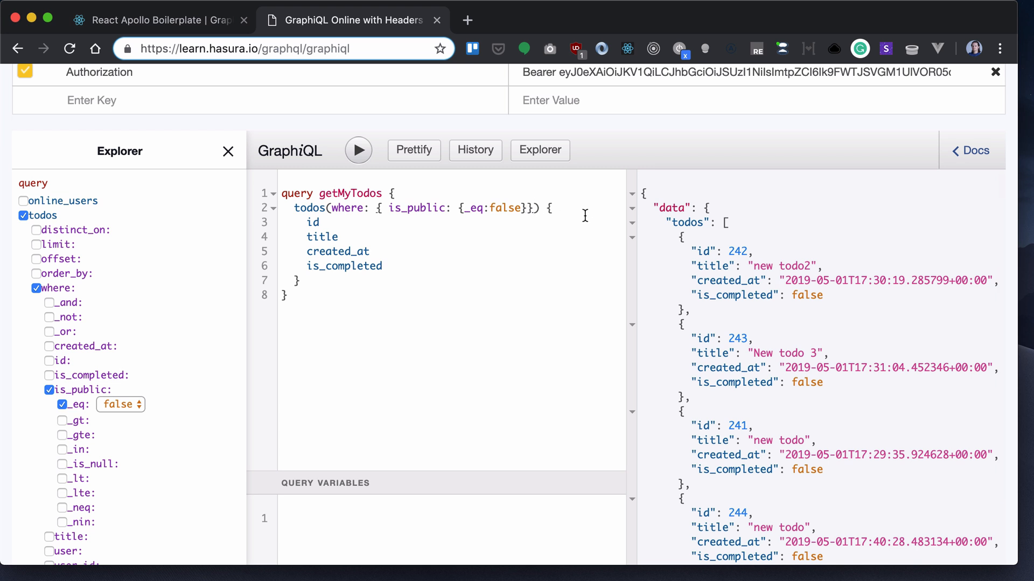
Append order_by: { created_at: desc } to the todos arguments so newest private todos come first
text(, order_by)
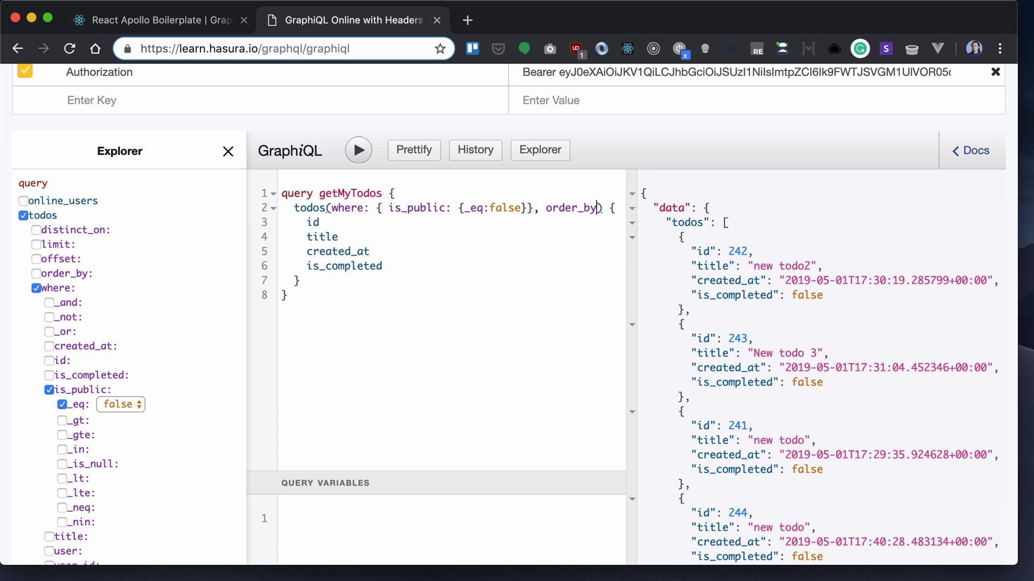
click(38, 274)
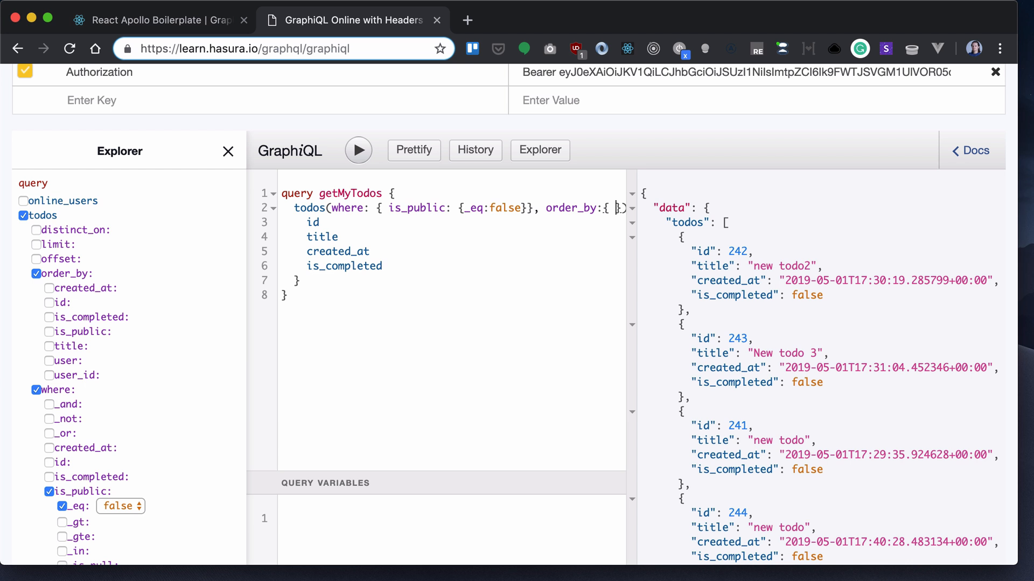
scroll(right, 3)
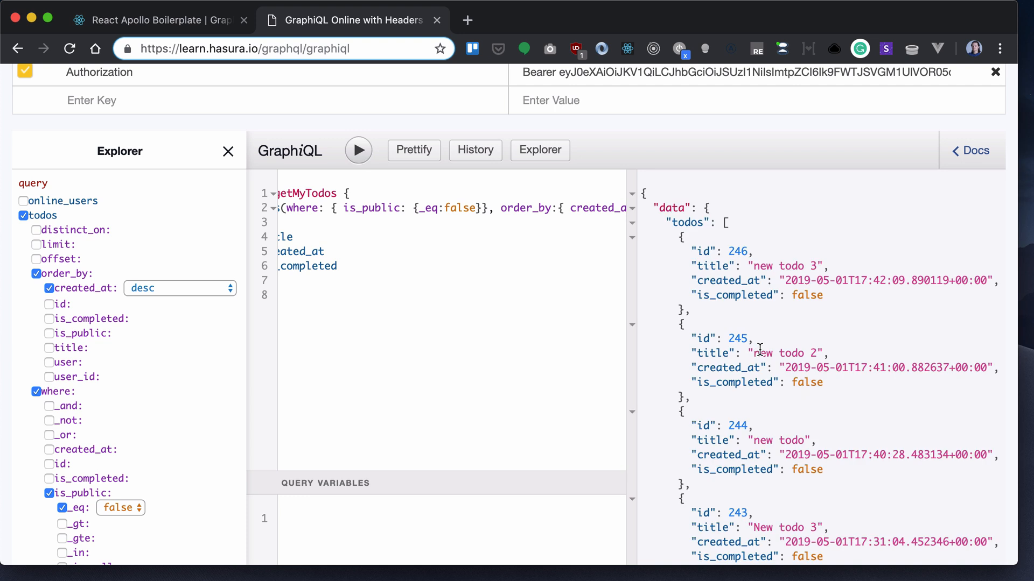
mouse_move(773, 284)
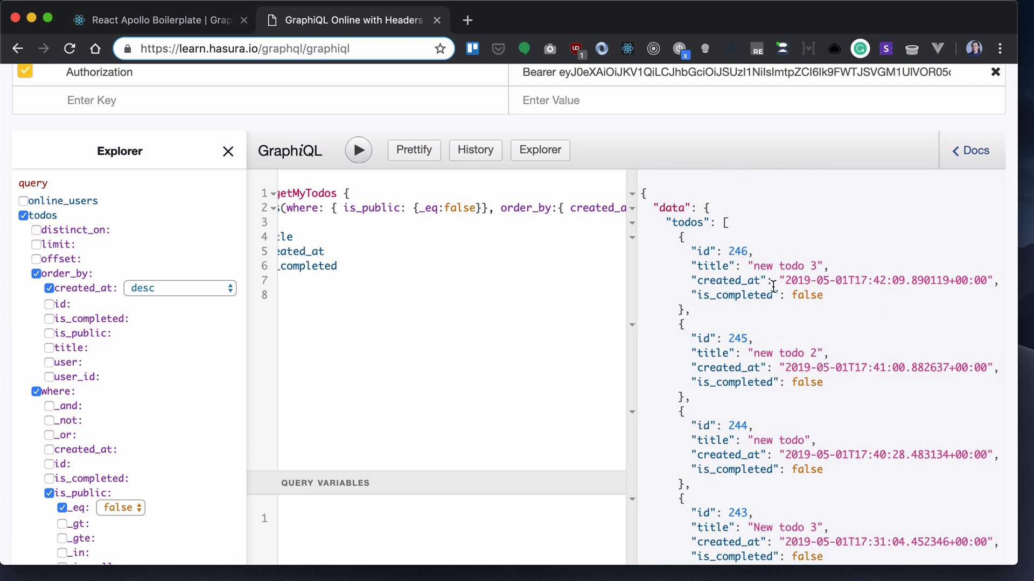